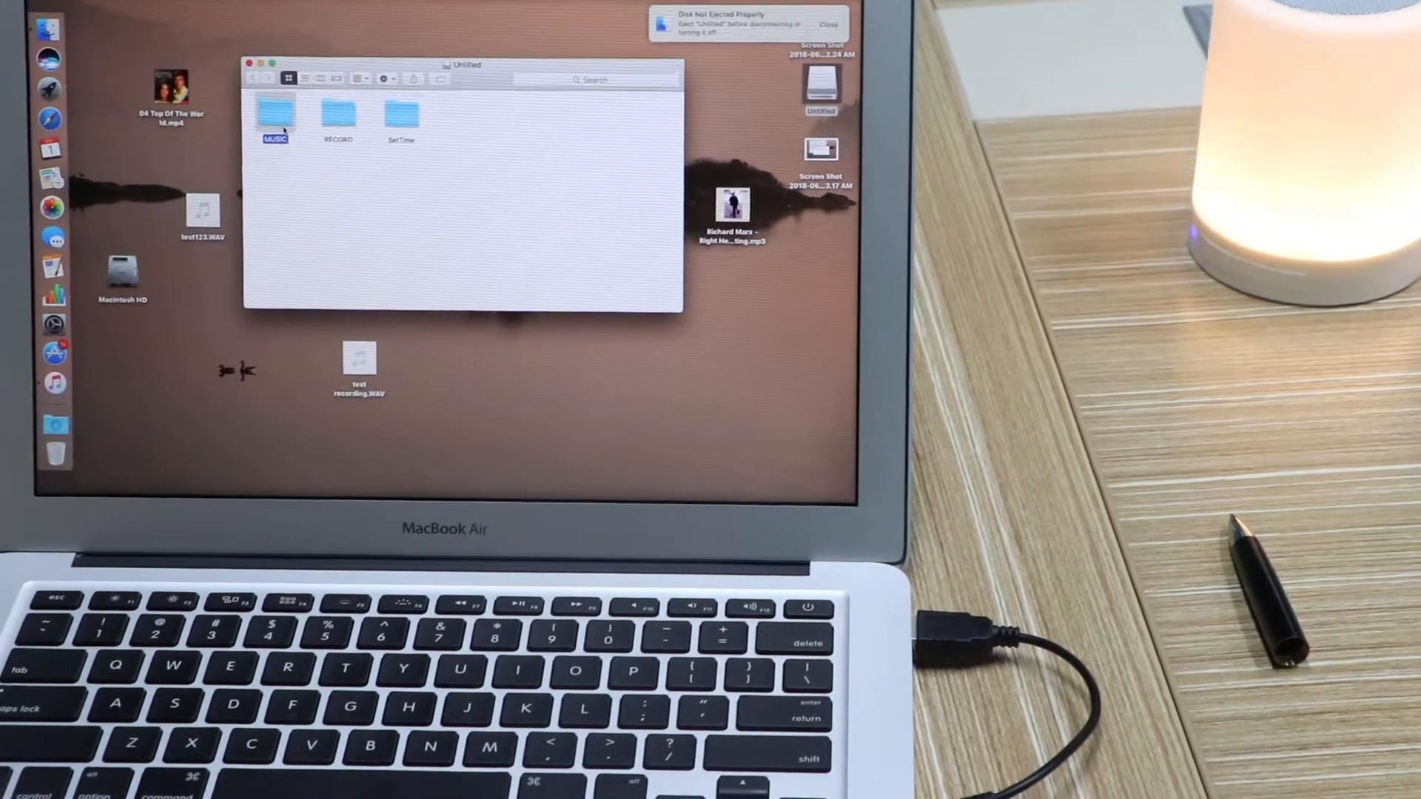
Browse the MUSIC and RECORD folders in turn, then open SetTime to view its files
double_click(274, 116)
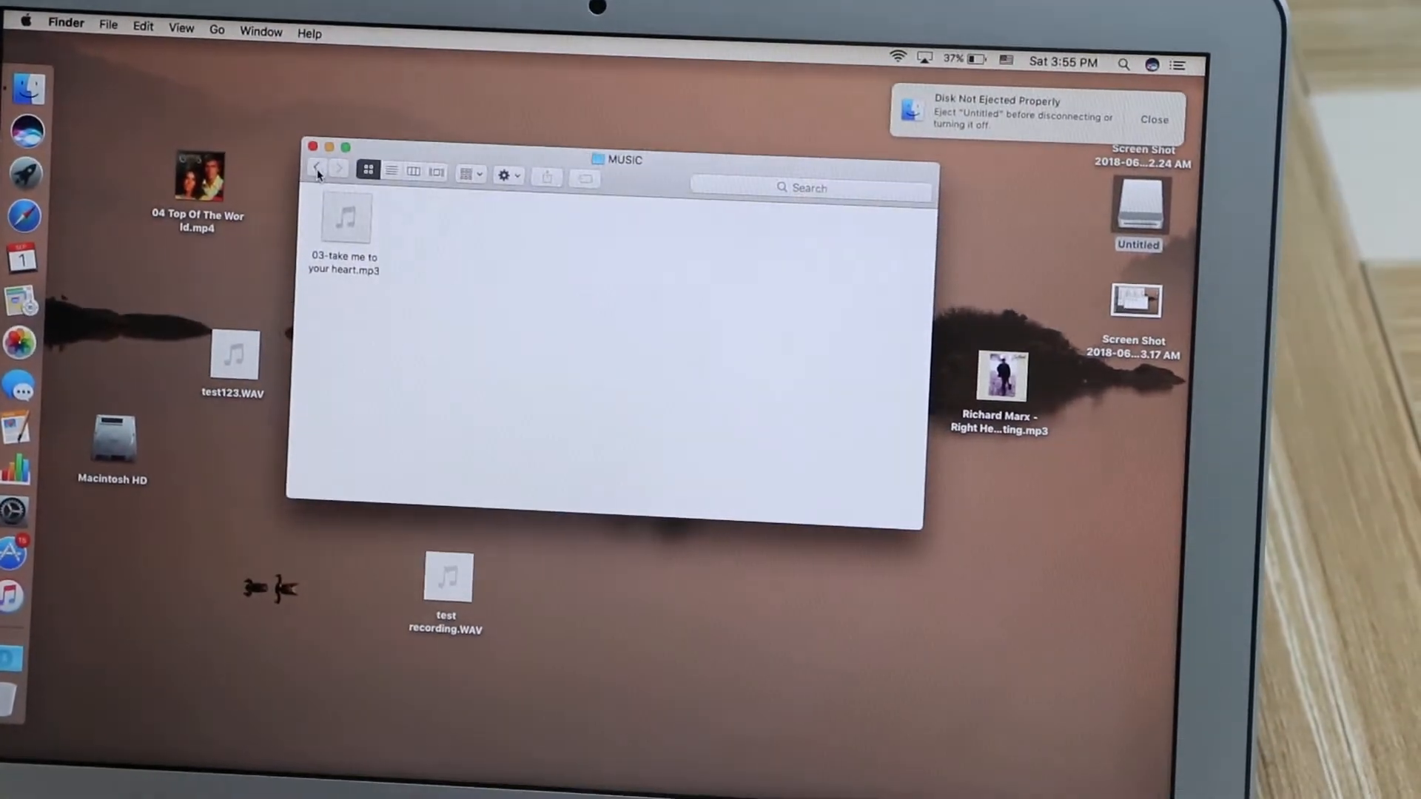
click(316, 170)
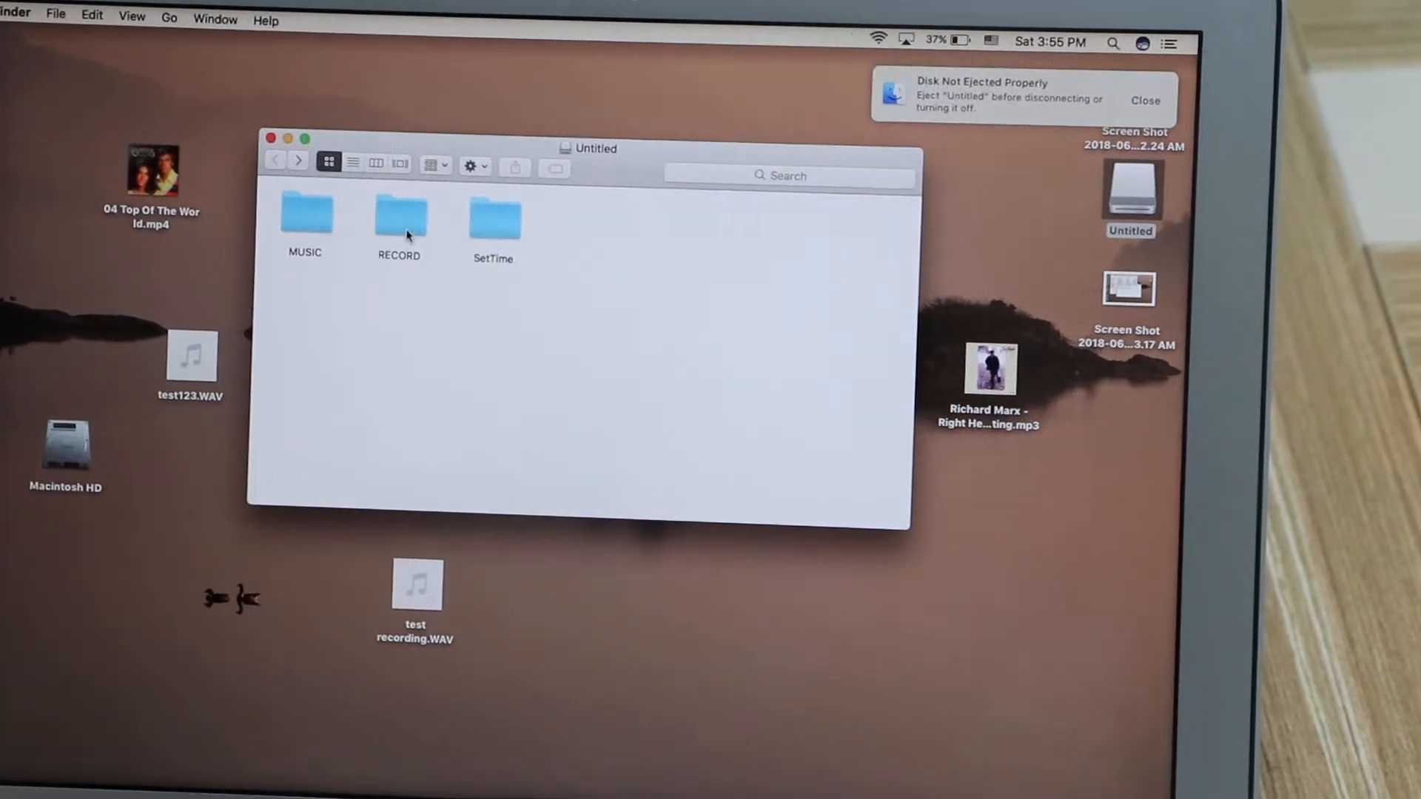
double_click(398, 215)
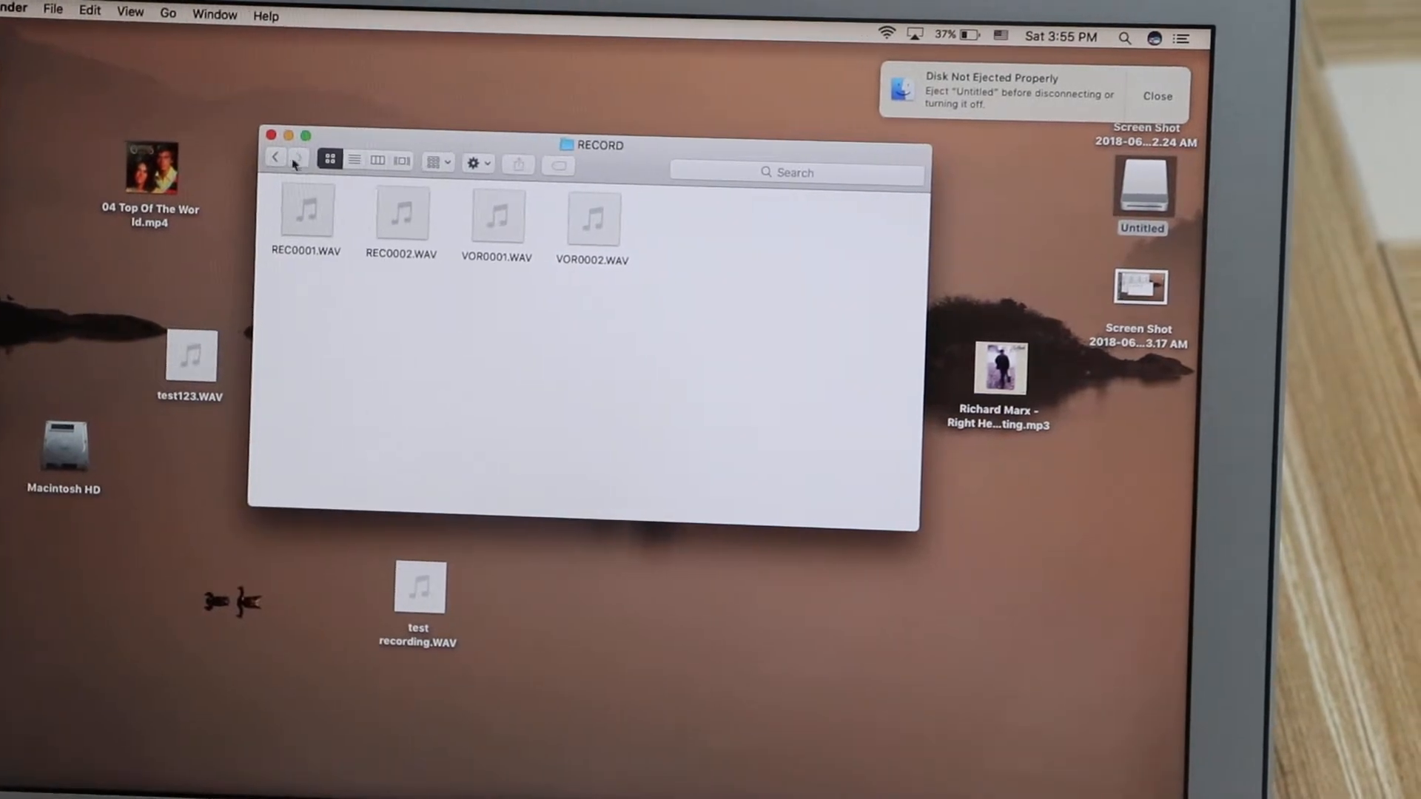
click(275, 166)
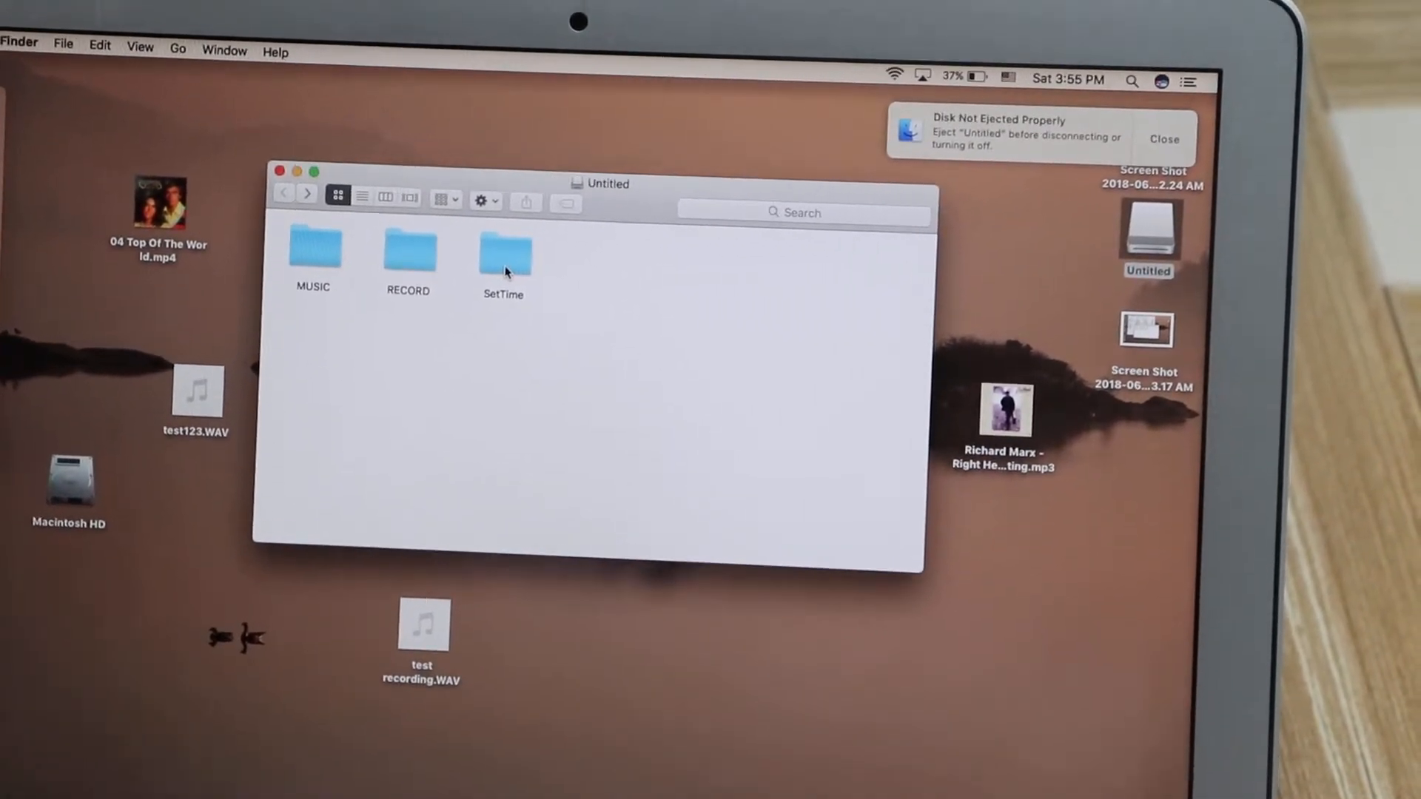
double_click(503, 253)
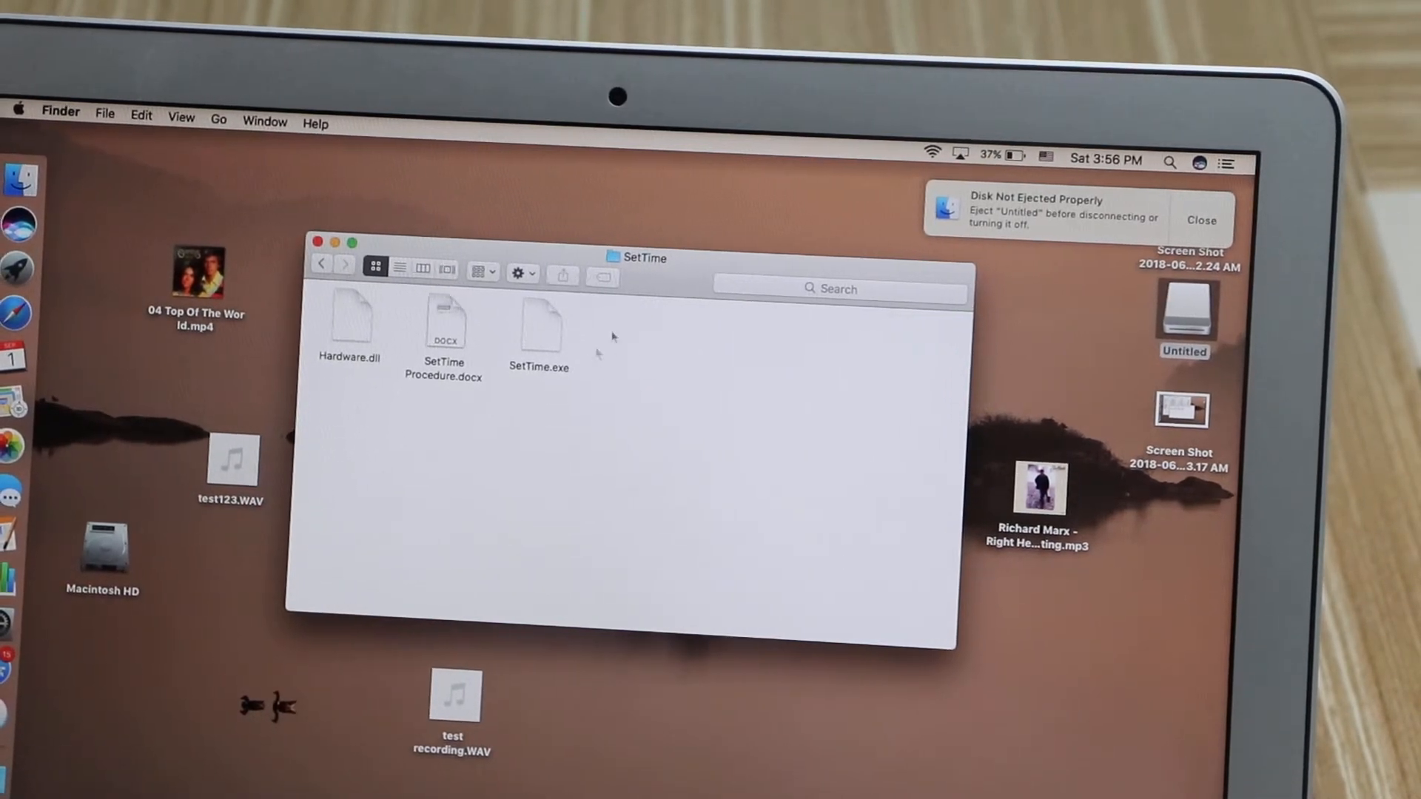
mouse_move(720, 339)
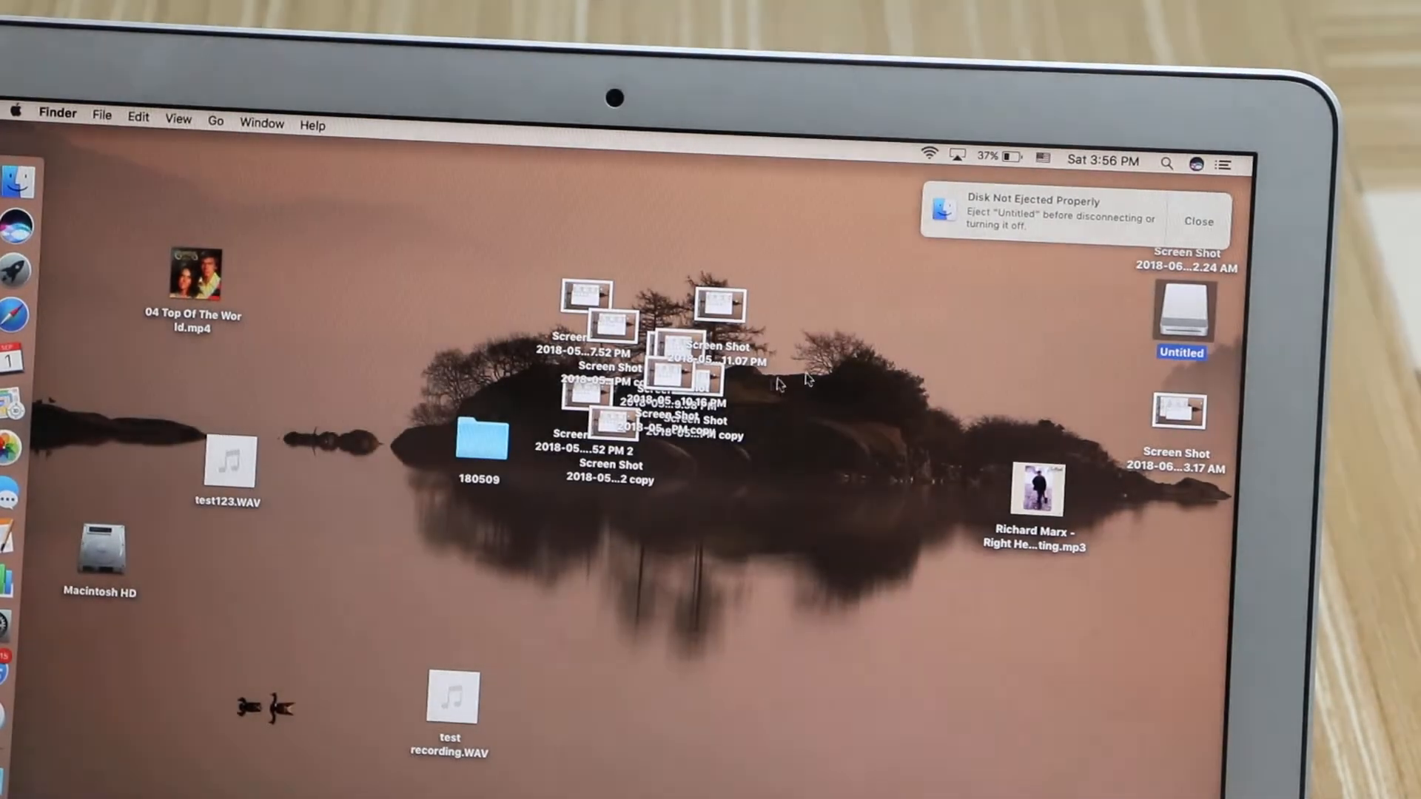
Reopen the Untitled drive from its desktop icon
double_click(1182, 308)
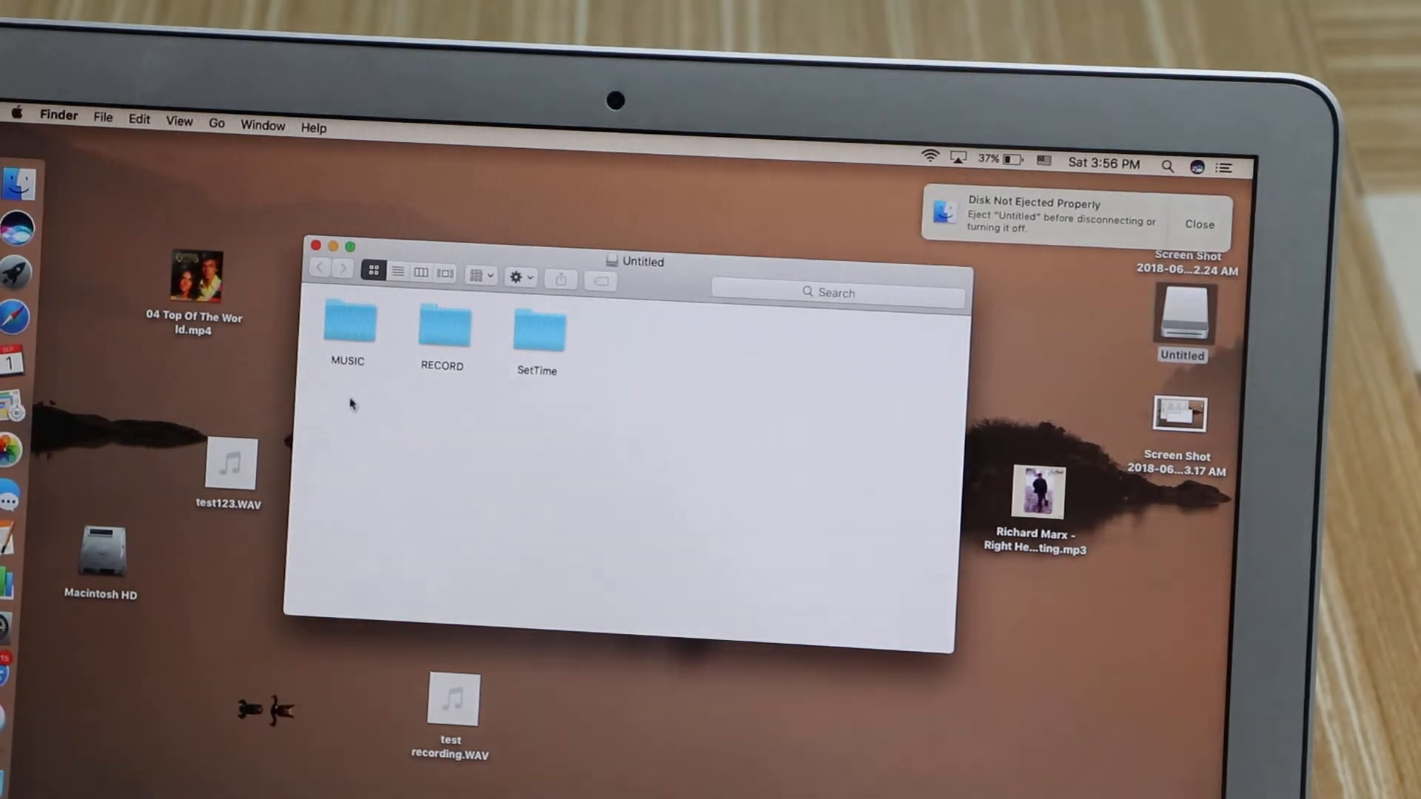
mouse_move(538, 398)
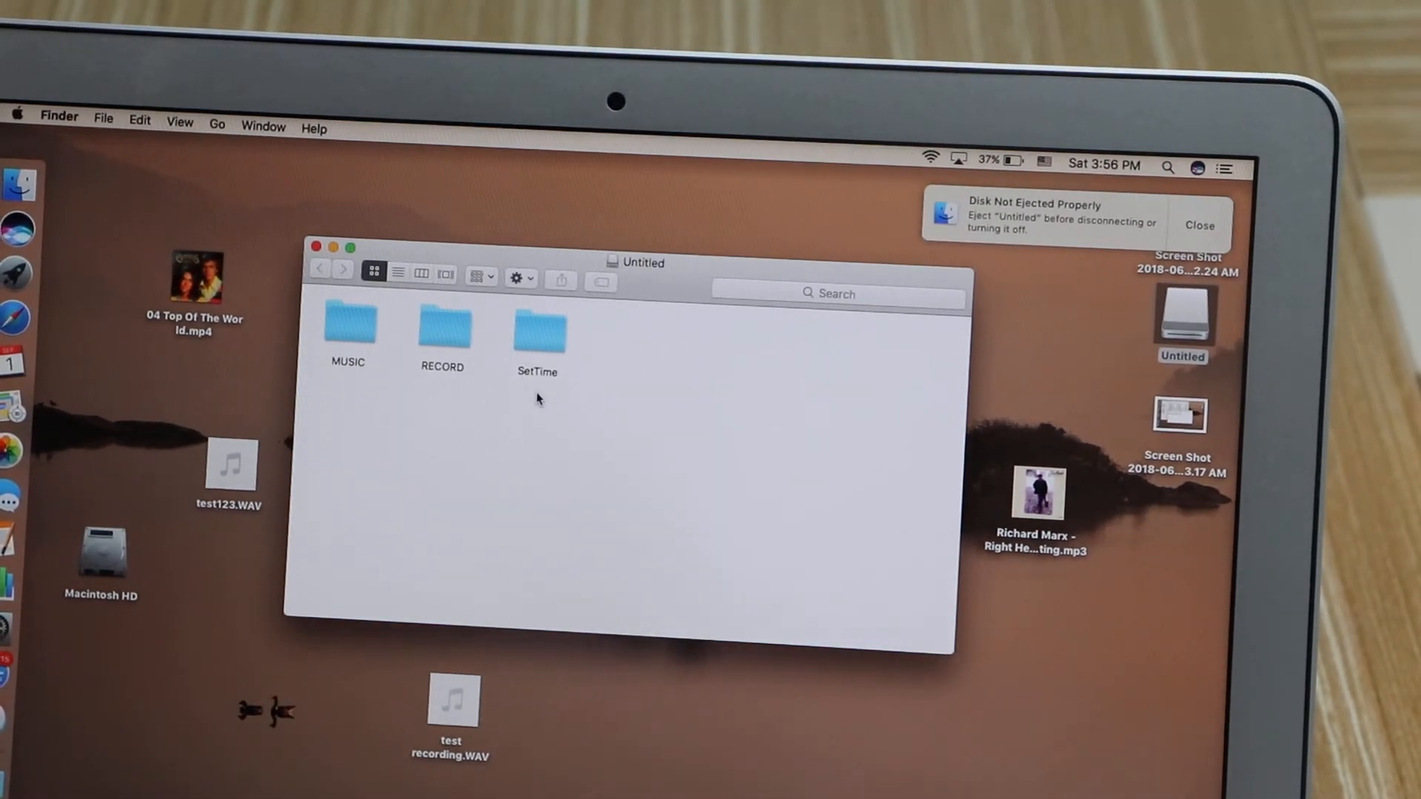